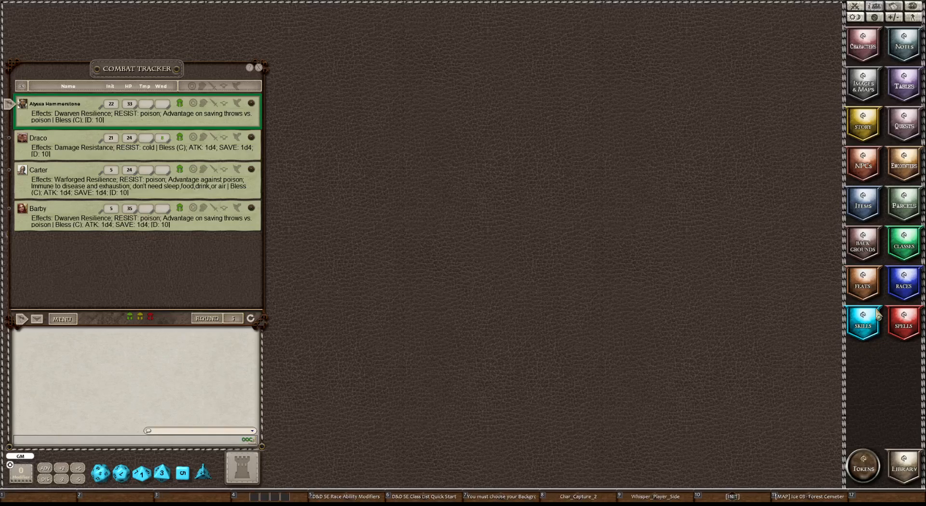
mouse_move(873, 323)
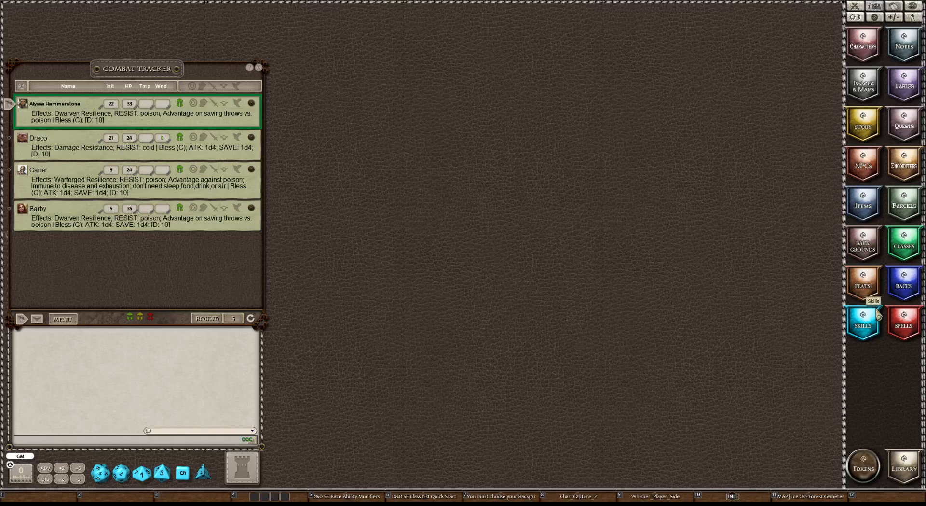
mouse_move(613, 226)
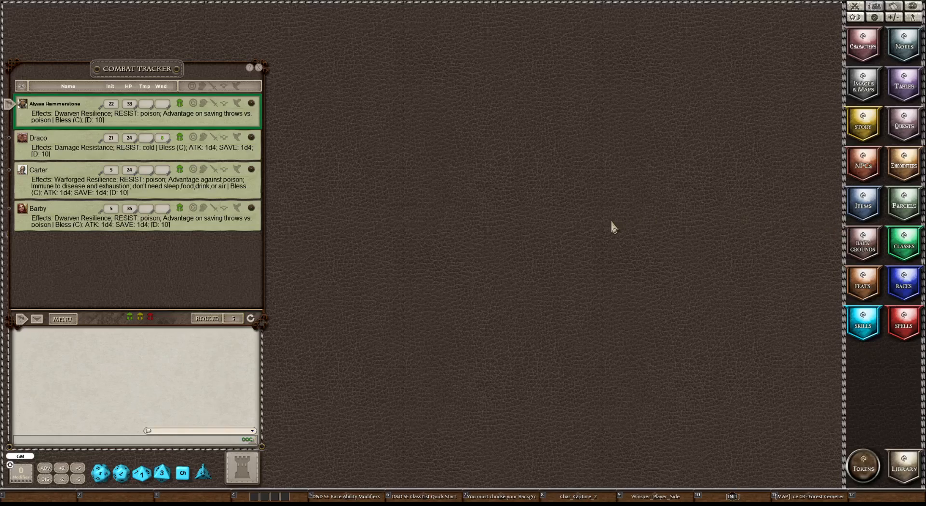
mouse_move(616, 221)
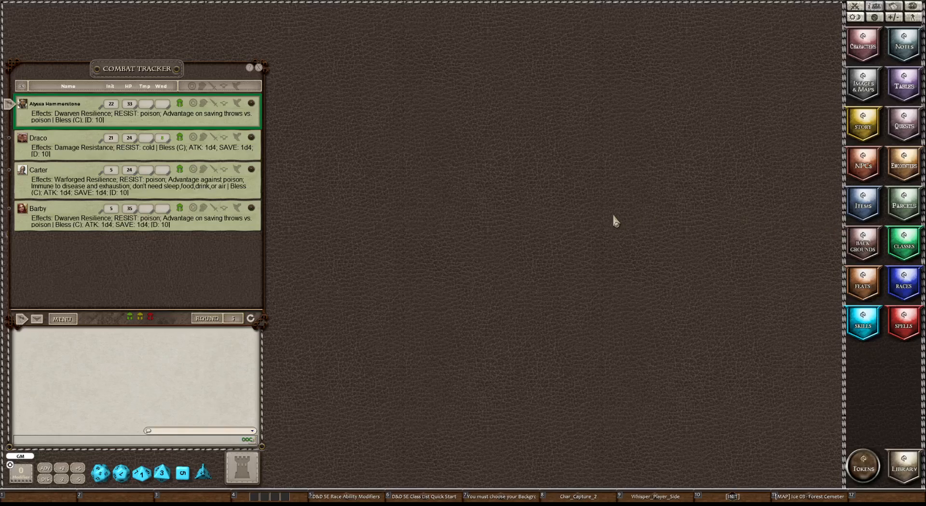
mouse_move(857, 50)
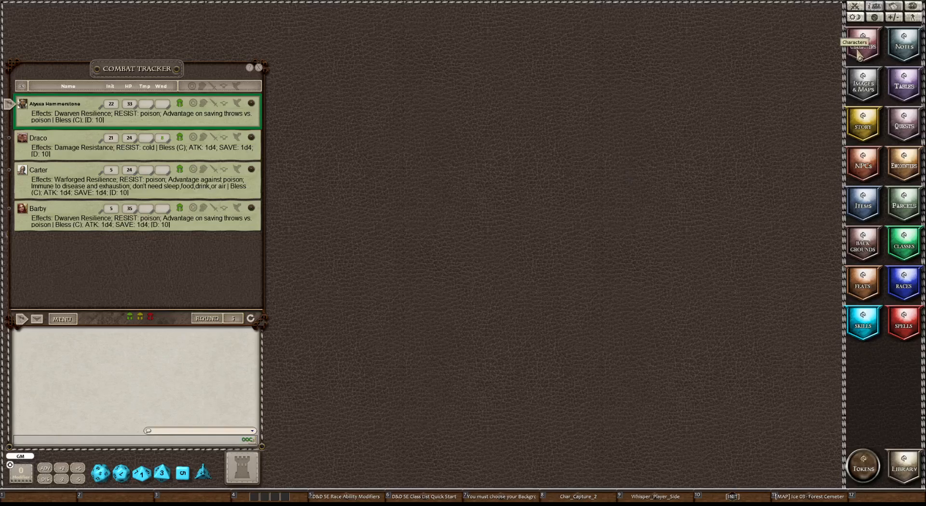
mouse_move(569, 82)
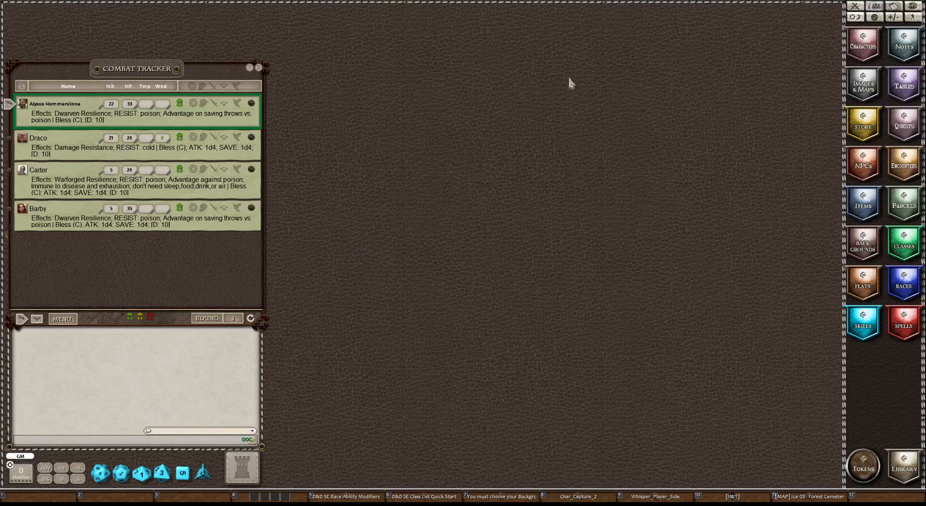
mouse_move(100, 58)
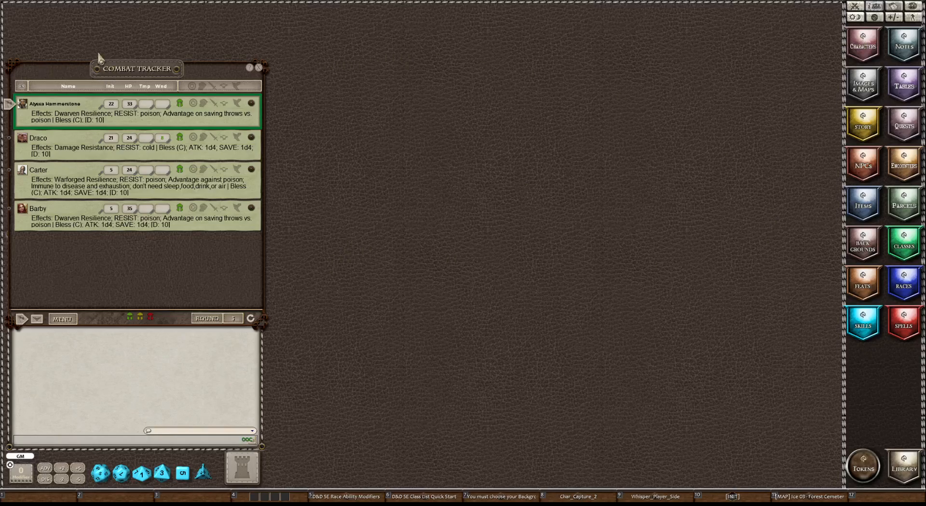
mouse_move(62, 33)
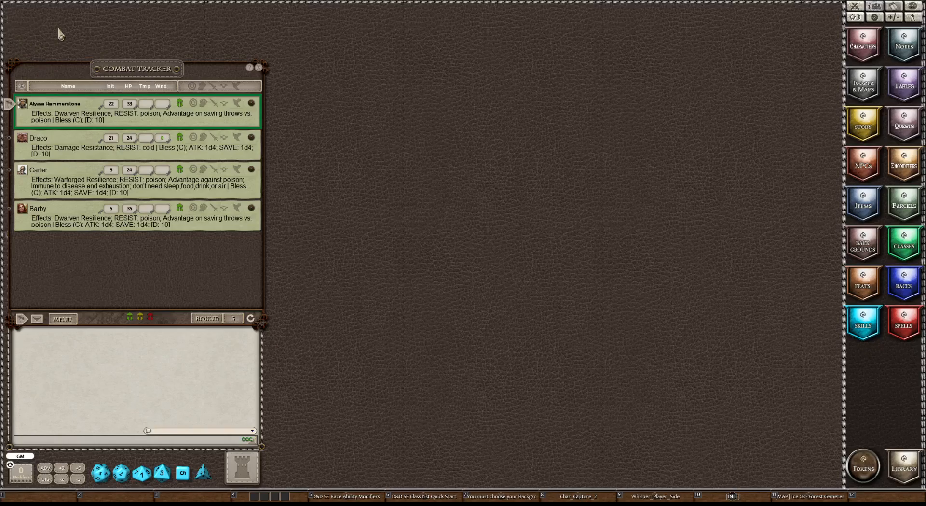
mouse_move(204, 36)
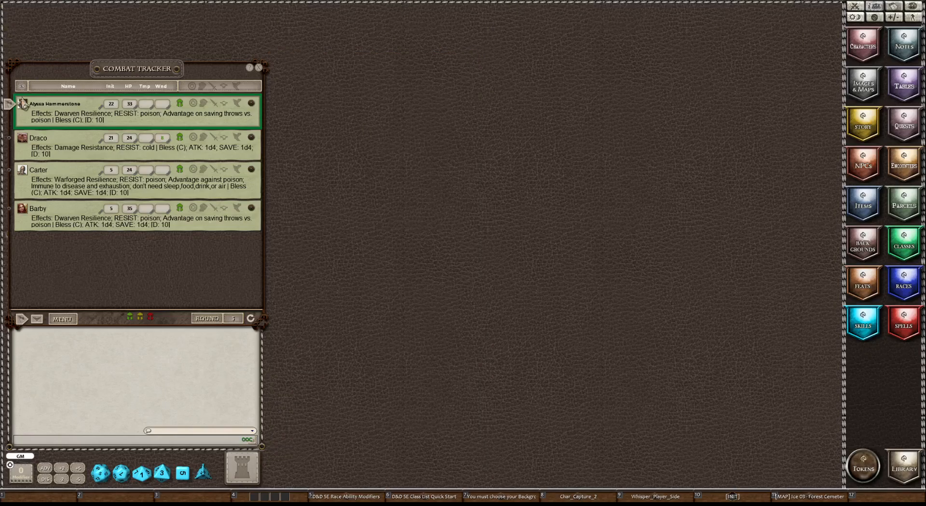
mouse_move(21, 24)
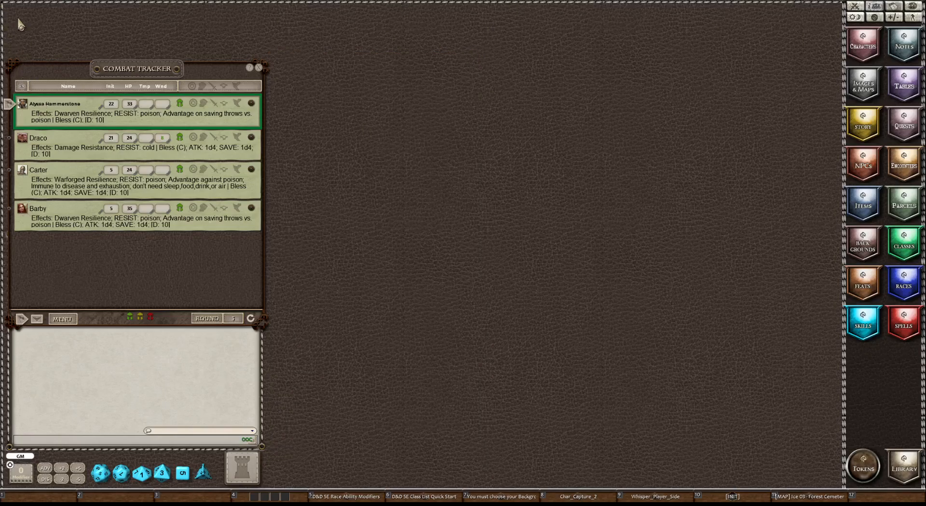
mouse_move(146, 39)
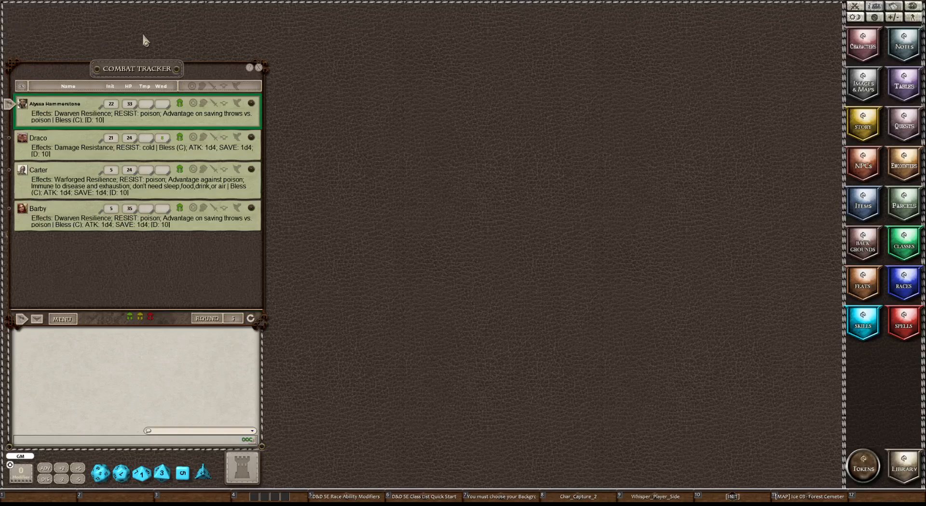
mouse_move(38, 104)
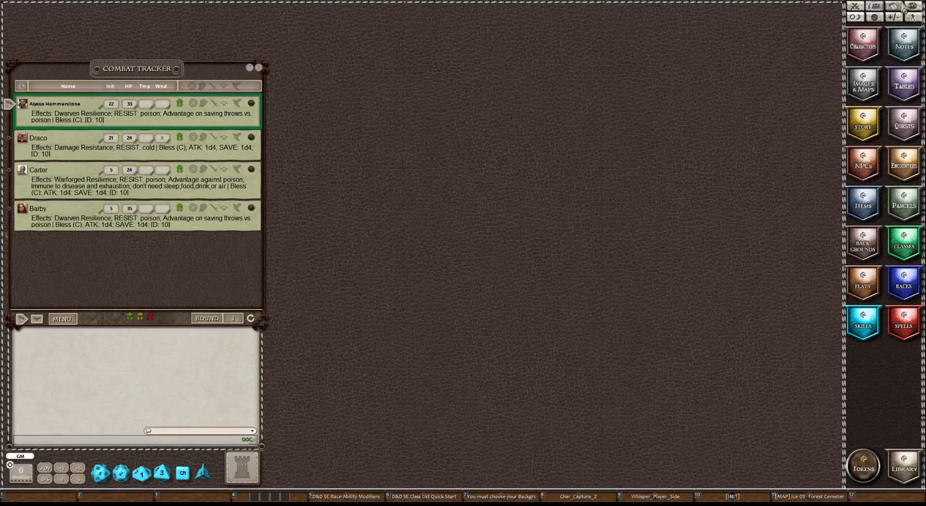
Open the Ice 07 road bend map from the images and maps list, then close the list.
left_click(862, 82)
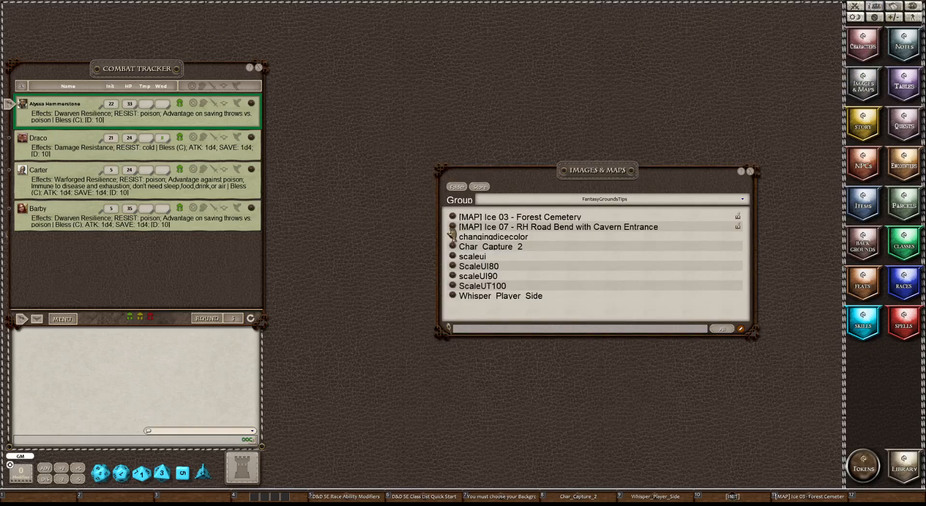
double_click(556, 226)
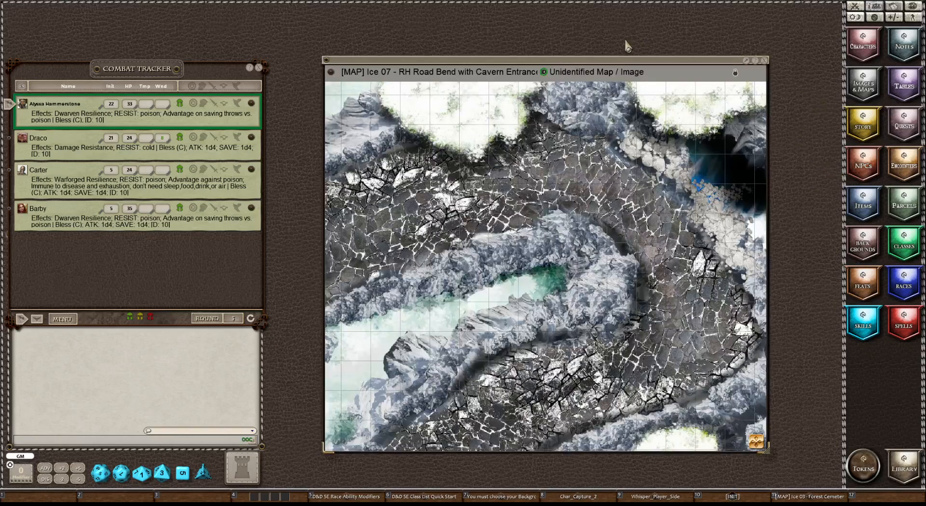
mouse_move(499, 156)
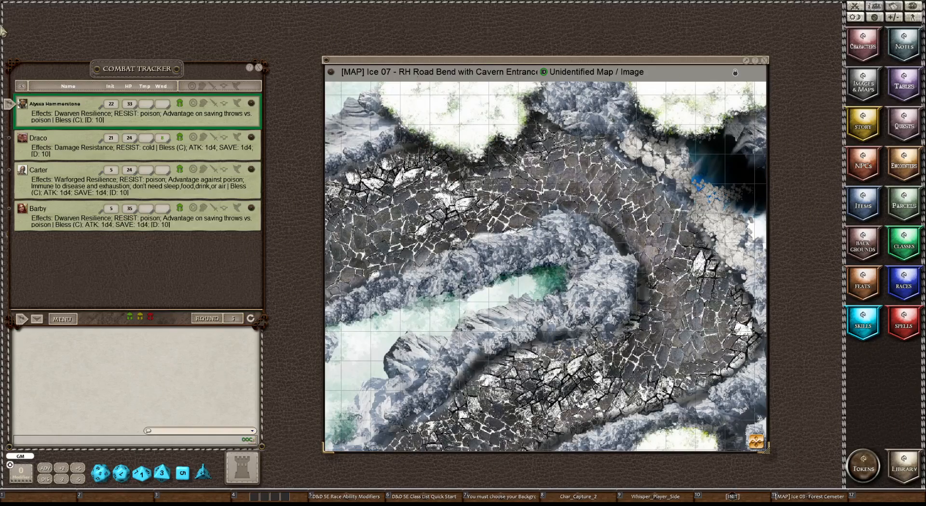
mouse_move(757, 50)
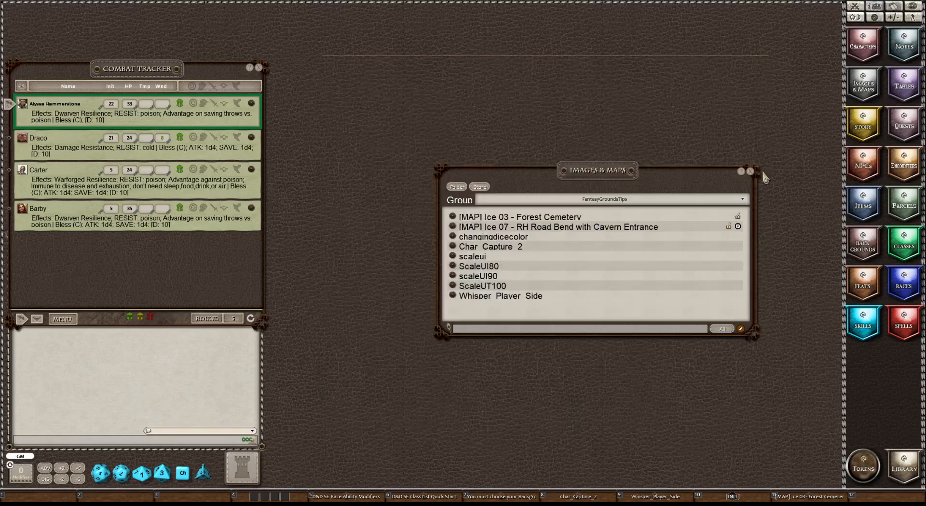
left_click(751, 171)
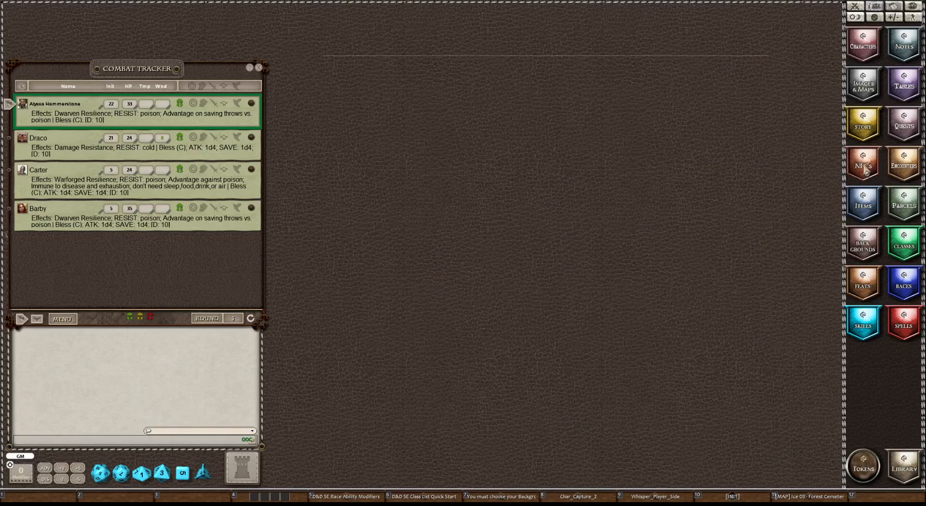
Open the NPC list and filter it by name to 'wolf'.
left_click(863, 166)
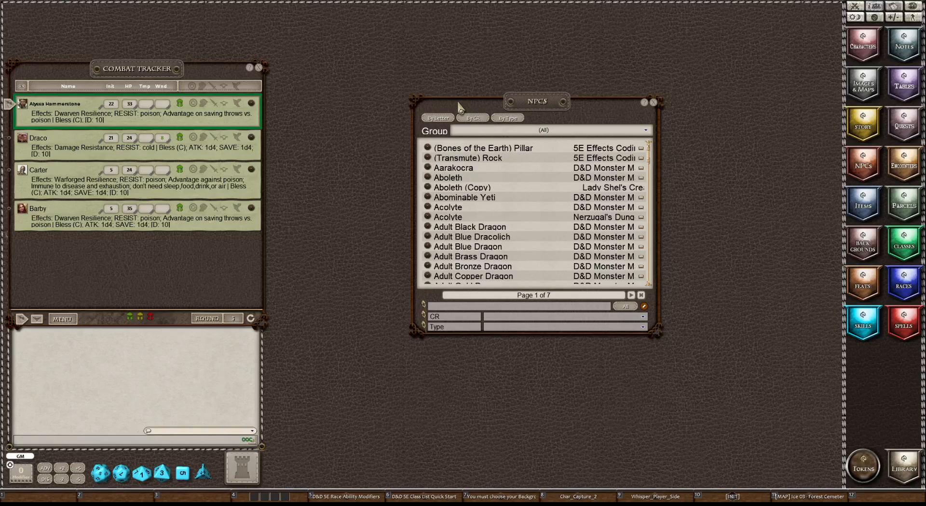
mouse_move(554, 218)
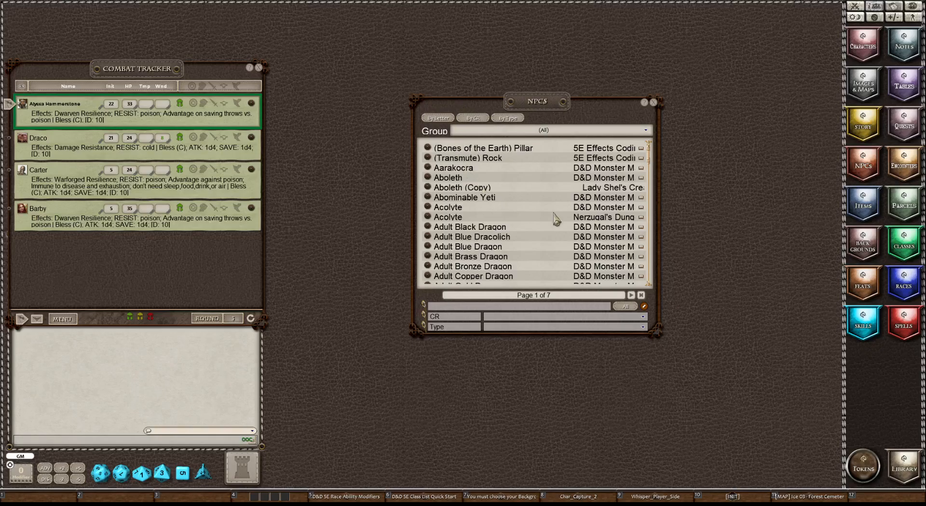
mouse_move(568, 183)
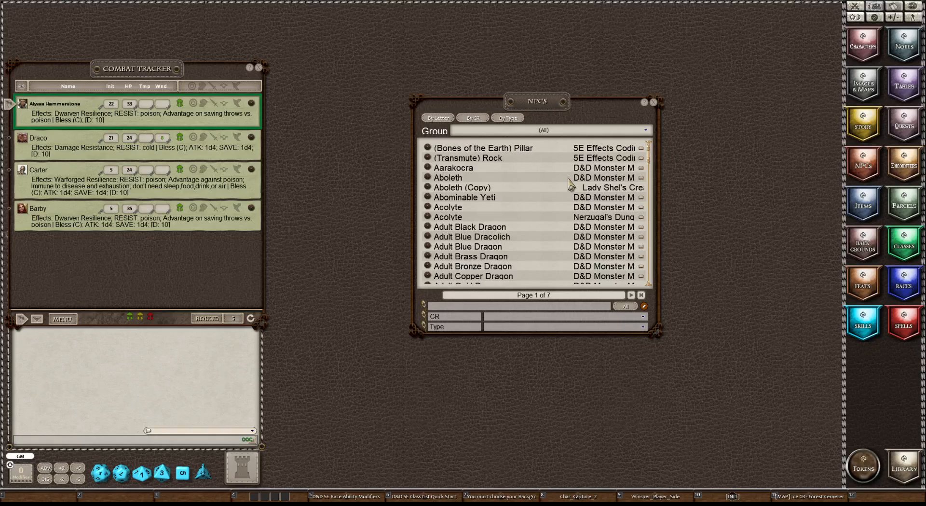
mouse_move(501, 217)
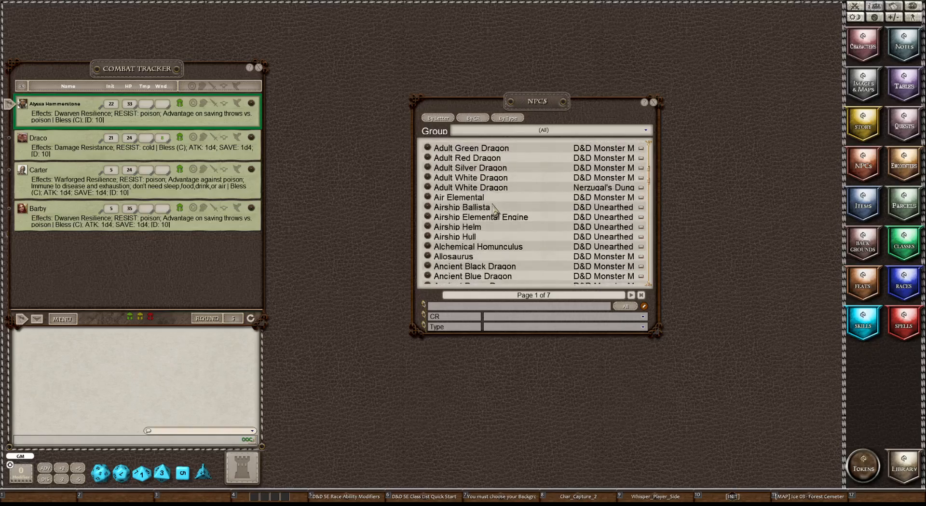
scroll("down", 3)
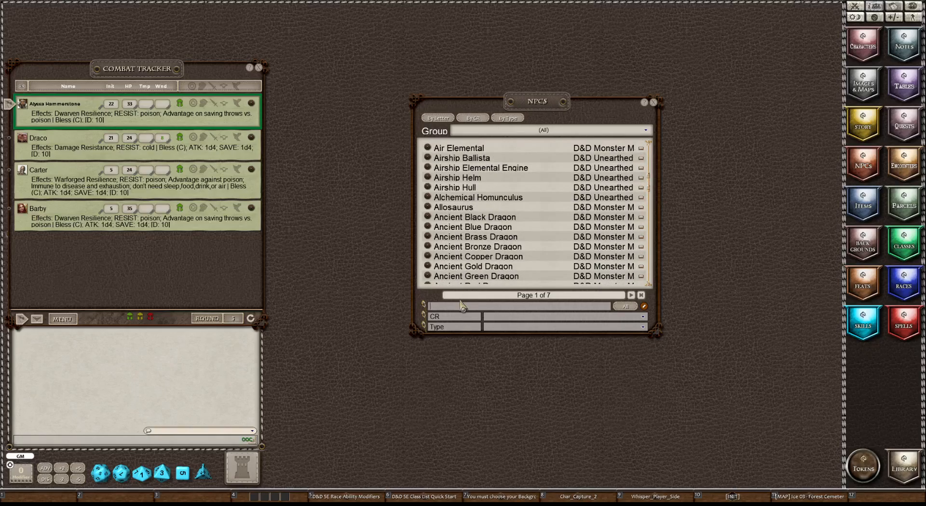
type("gold")
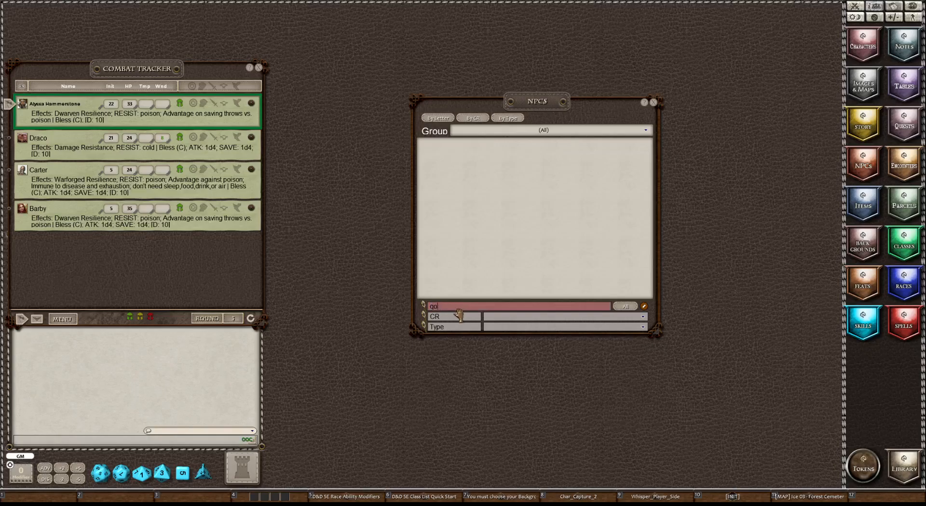
type("wo")
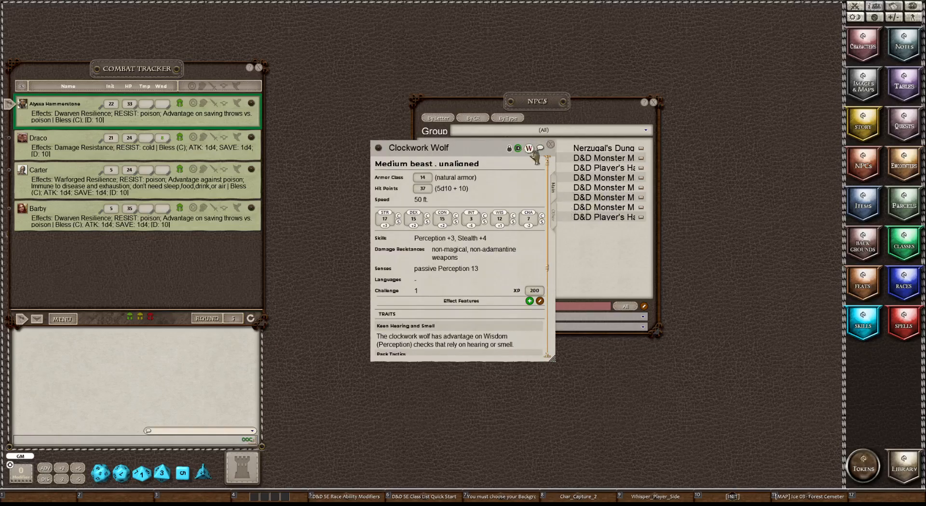
type("wolf")
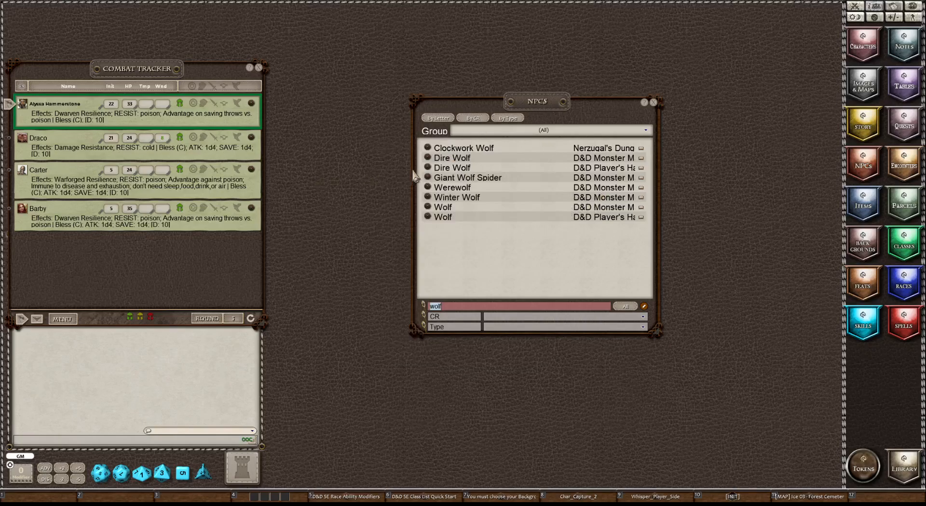
mouse_move(423, 210)
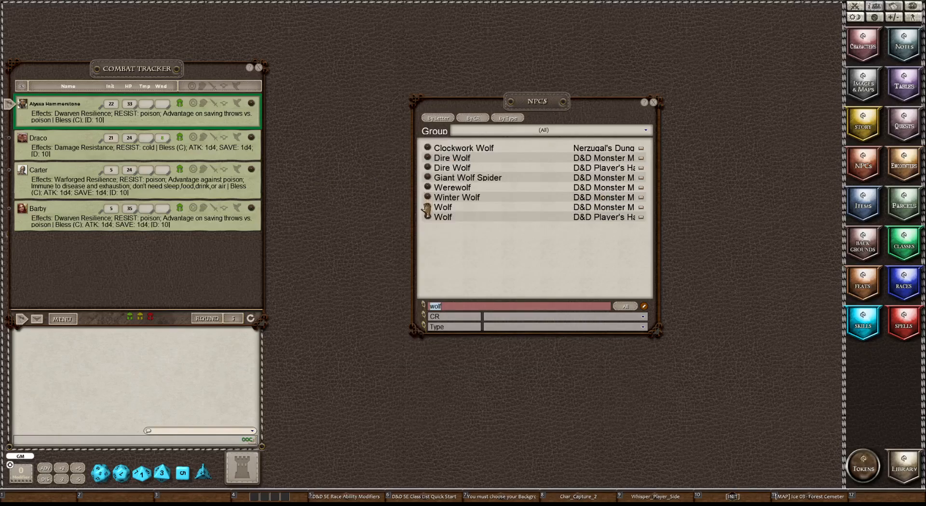
Open the Wolf NPC sheet, close the NPC list, and drag the sheet onto the tabletop.
double_click(442, 216)
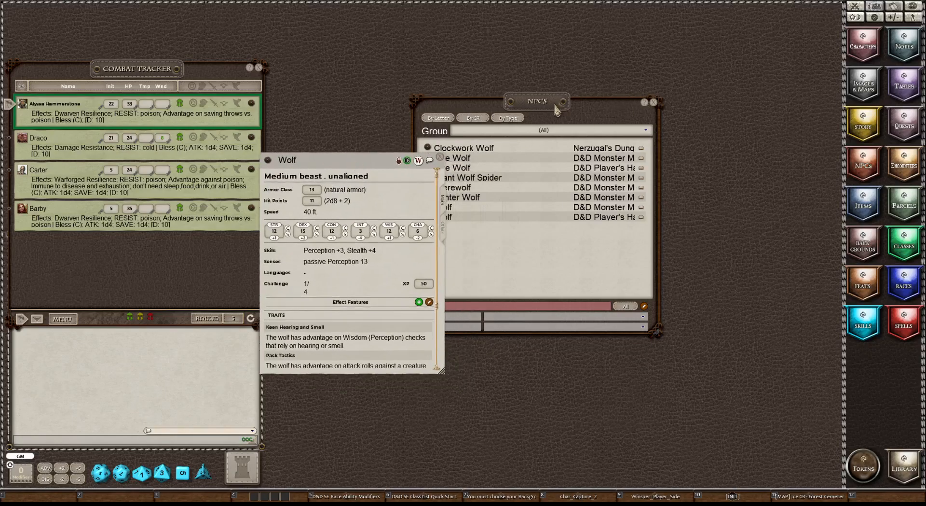
left_click(653, 102)
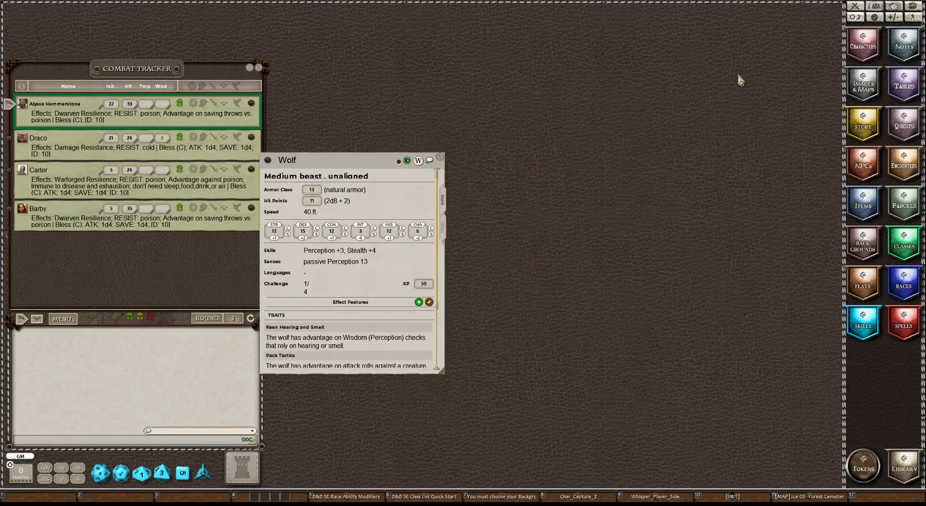
left_click_drag(286, 159, 392, 101)
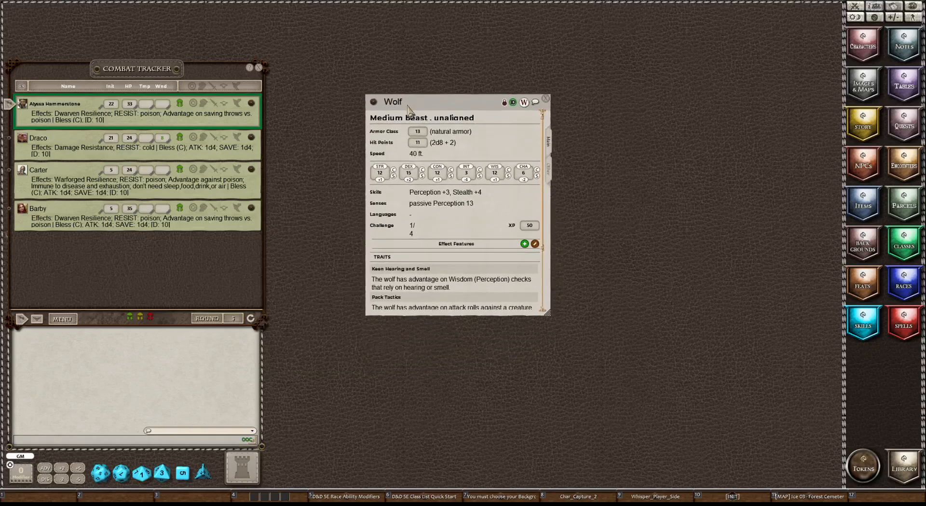
mouse_move(458, 153)
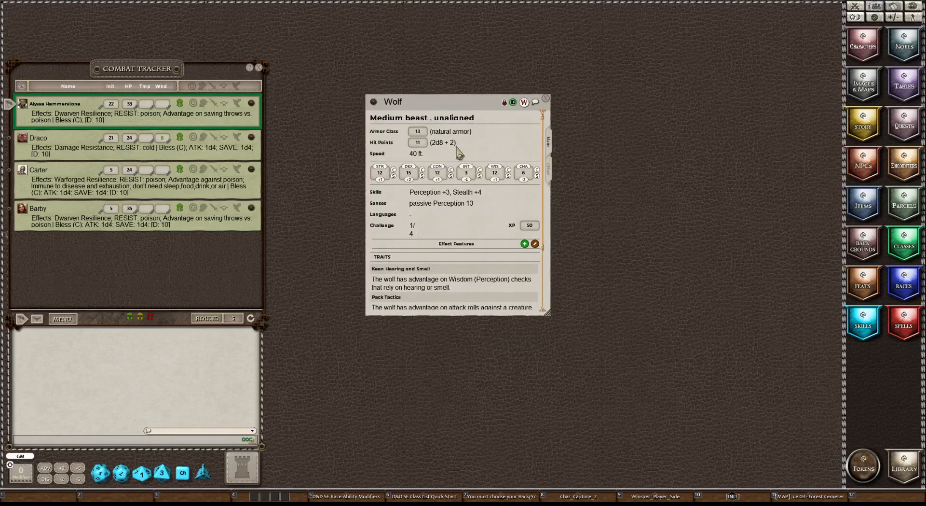
mouse_move(461, 232)
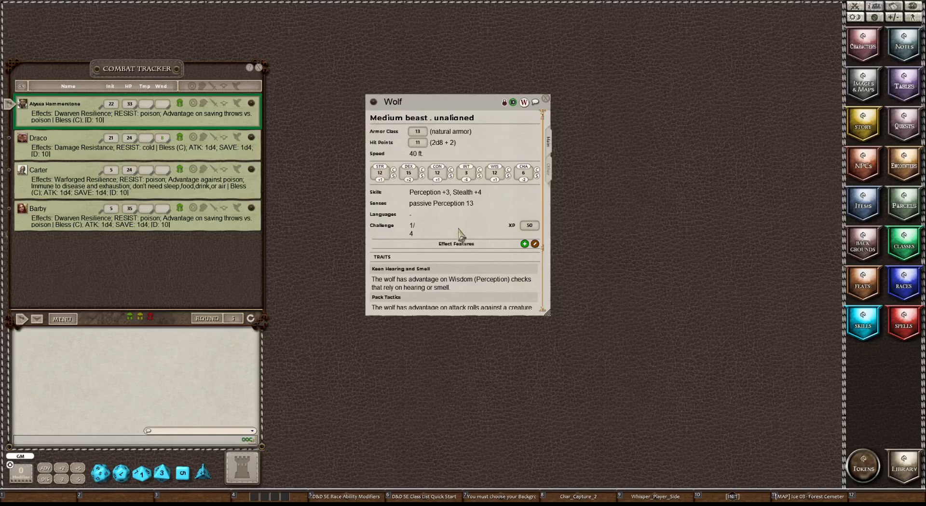
scroll("down", 3)
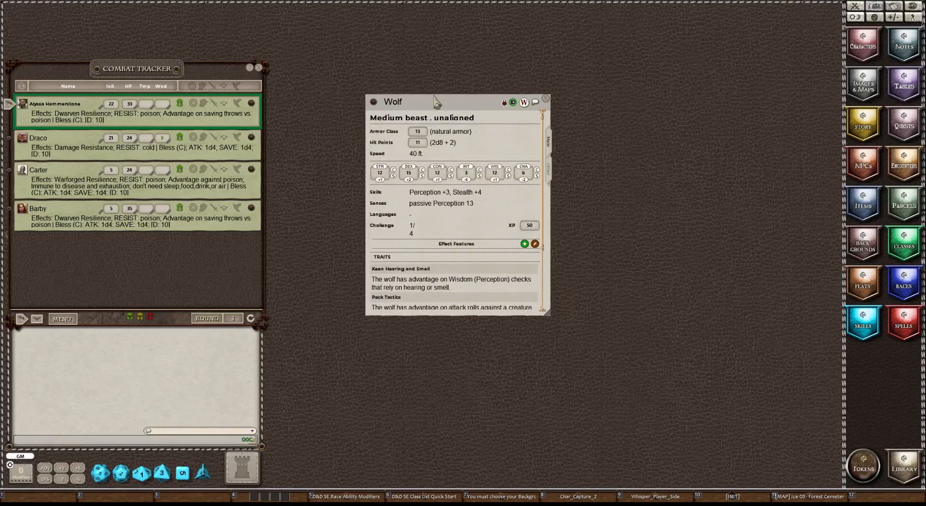
mouse_move(427, 113)
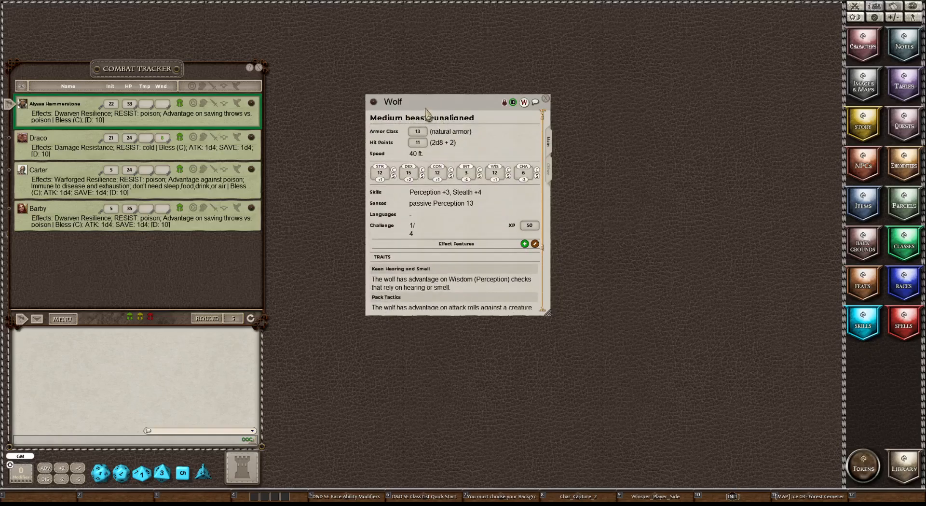
mouse_move(54, 45)
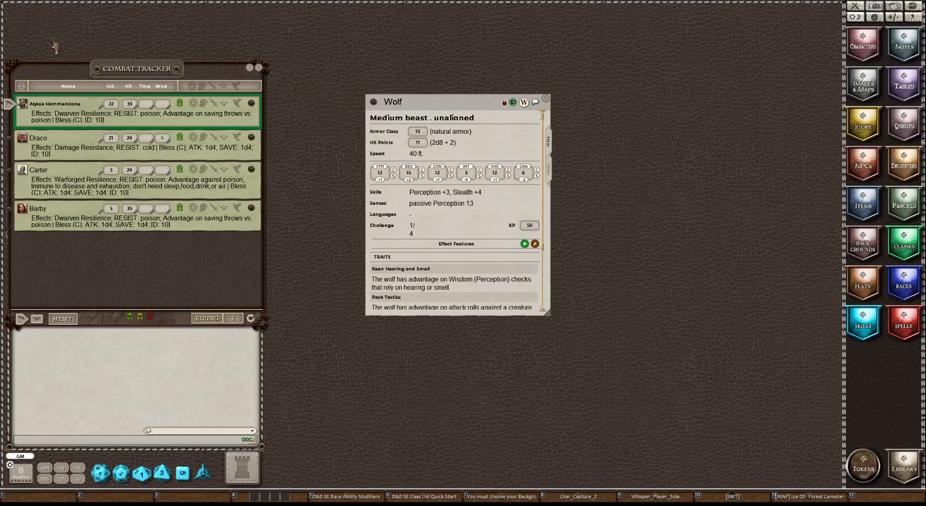
mouse_move(30, 35)
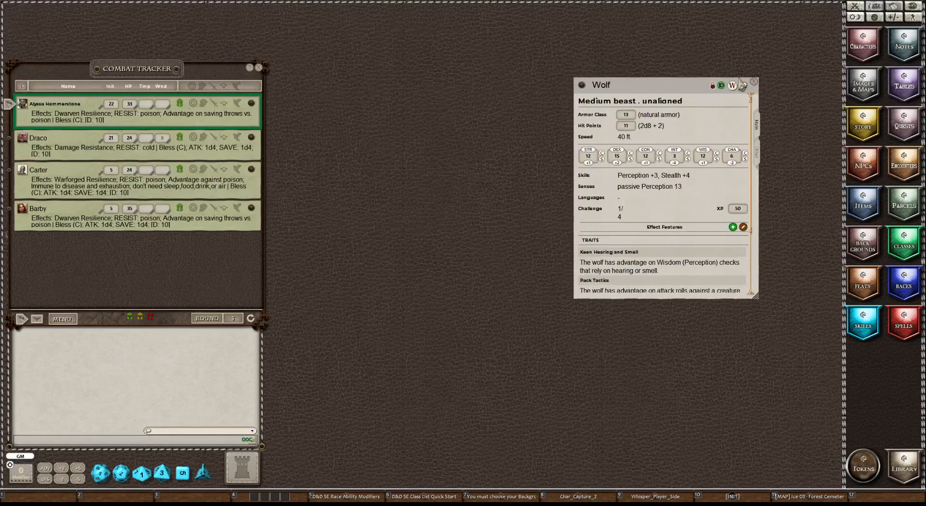
Close the Wolf sheet and dismiss the tabletop radial menu without choosing an option.
left_click(750, 85)
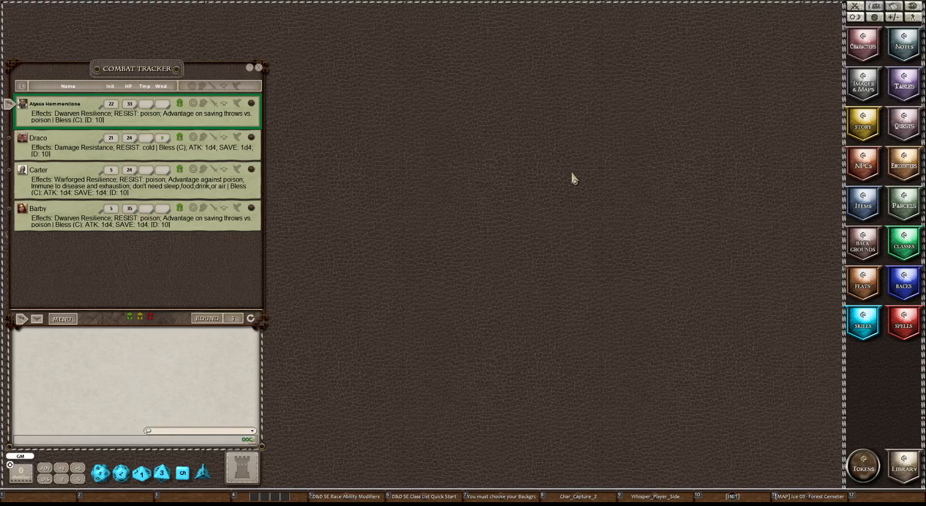
mouse_move(433, 198)
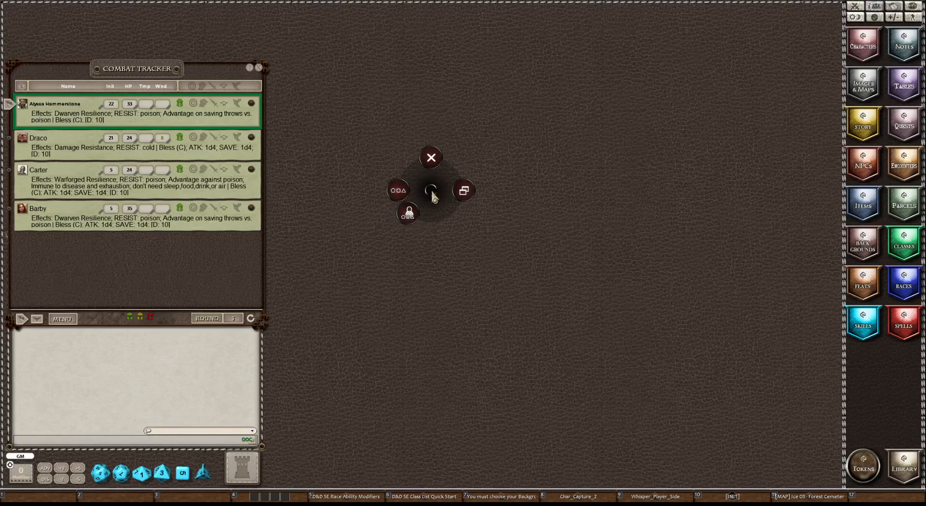
mouse_move(531, 305)
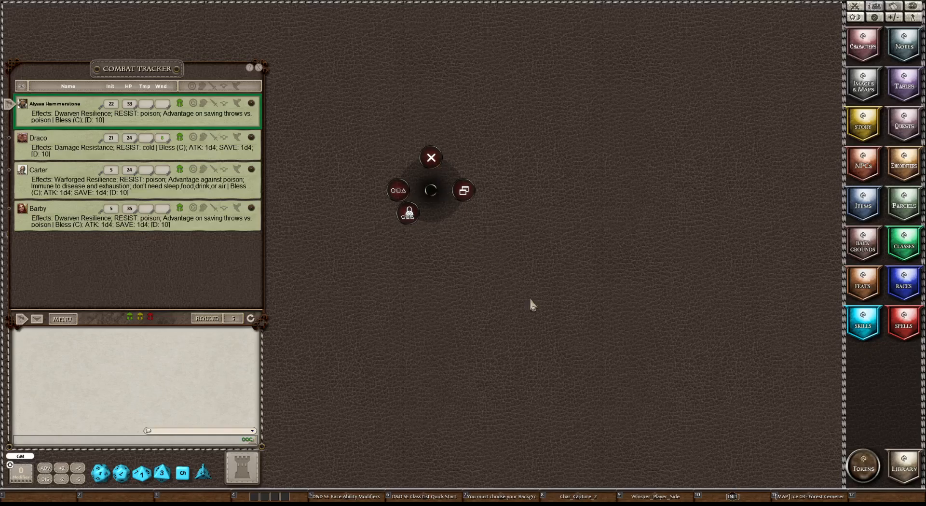
left_click(431, 156)
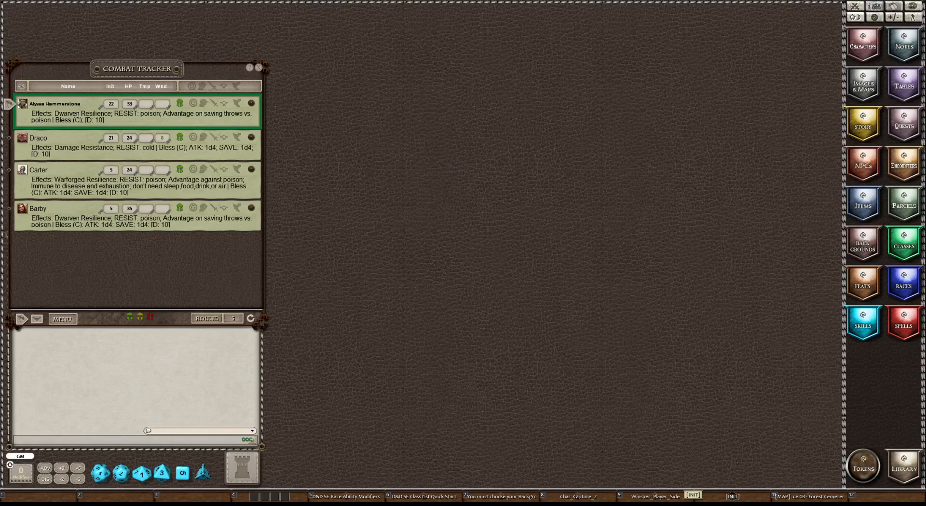